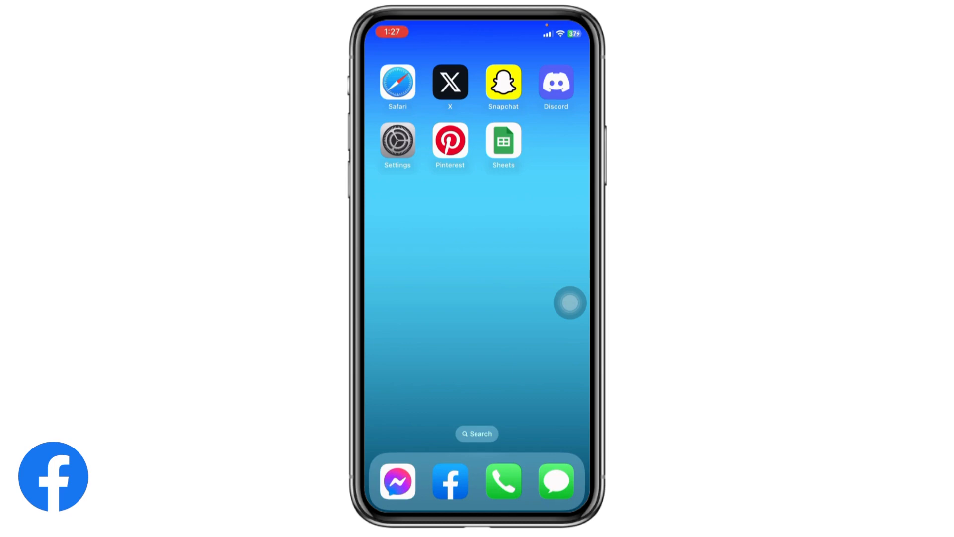
Launch Facebook from the home screen and switch to the Menu page.
{"action": "left_click", "coordinate": [451, 481]}
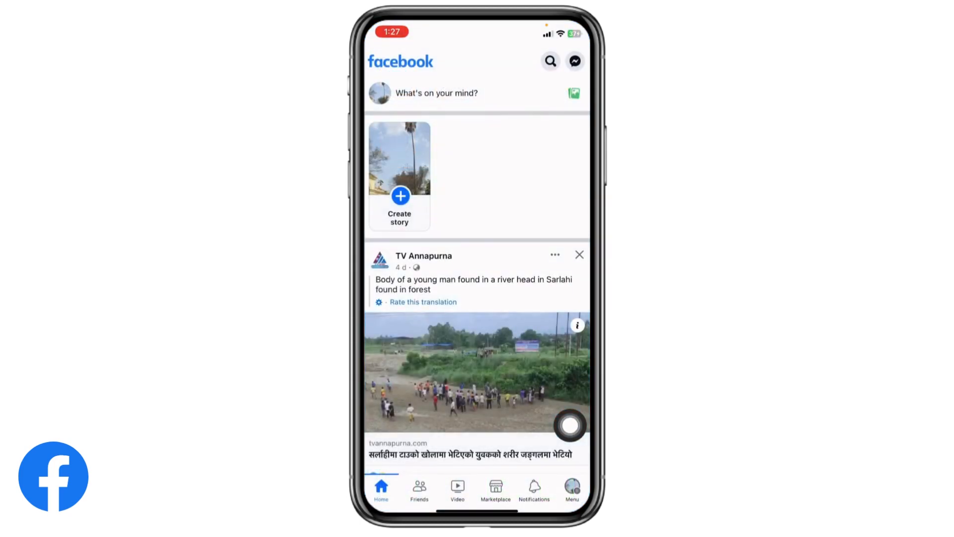
{"action": "left_click", "coordinate": [577, 325]}
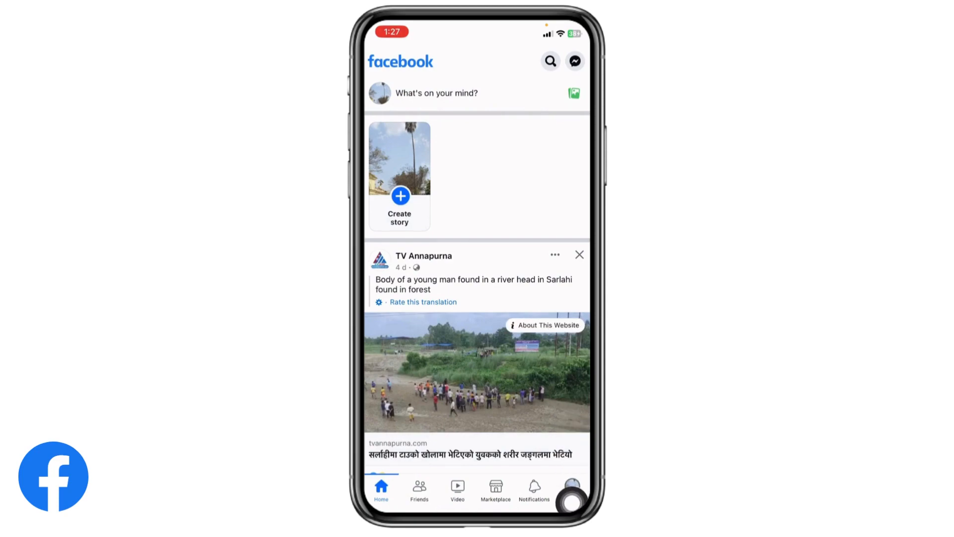
{"action": "left_click", "coordinate": [572, 490]}
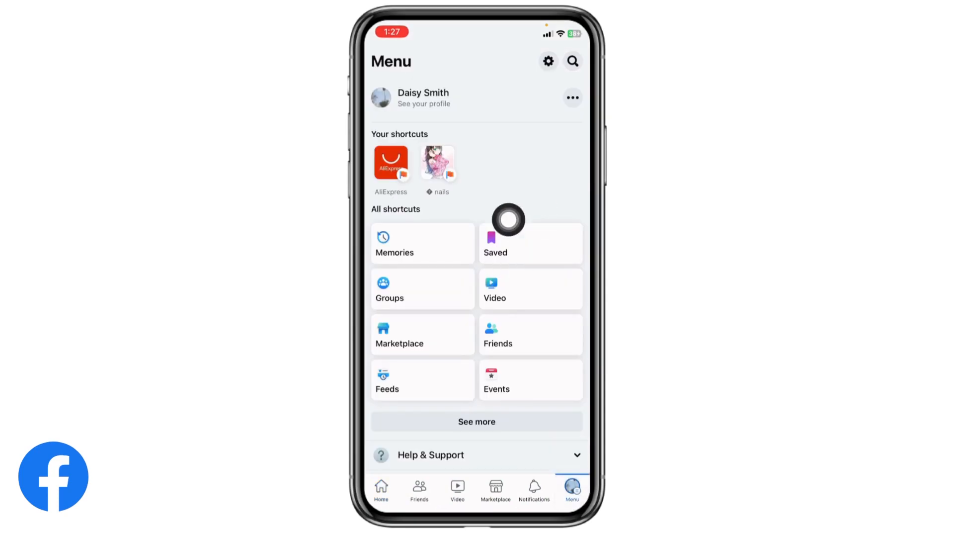
{"action": "mouse_move", "coordinate": [548, 97]}
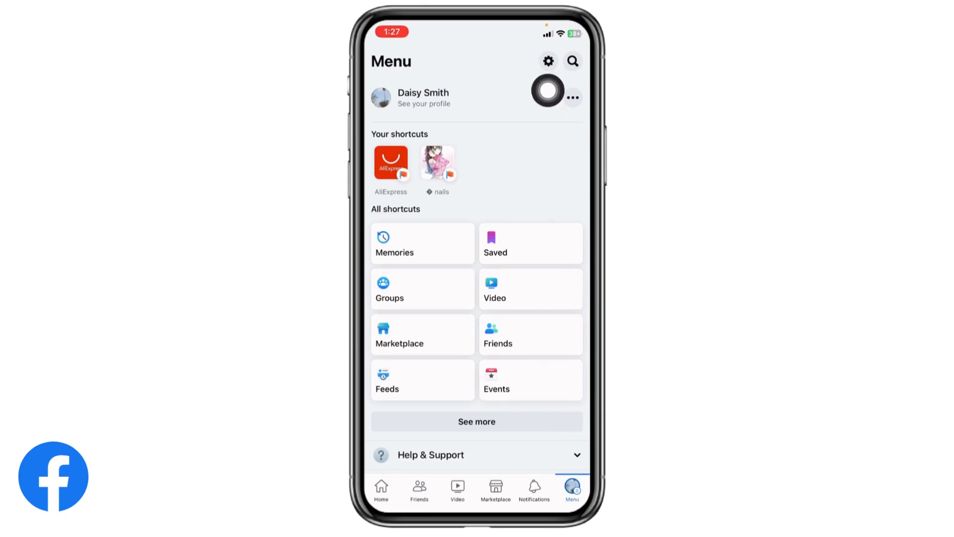
Go to Settings & privacy and enter Password and security to reach Change Password.
{"action": "left_click", "coordinate": [548, 61]}
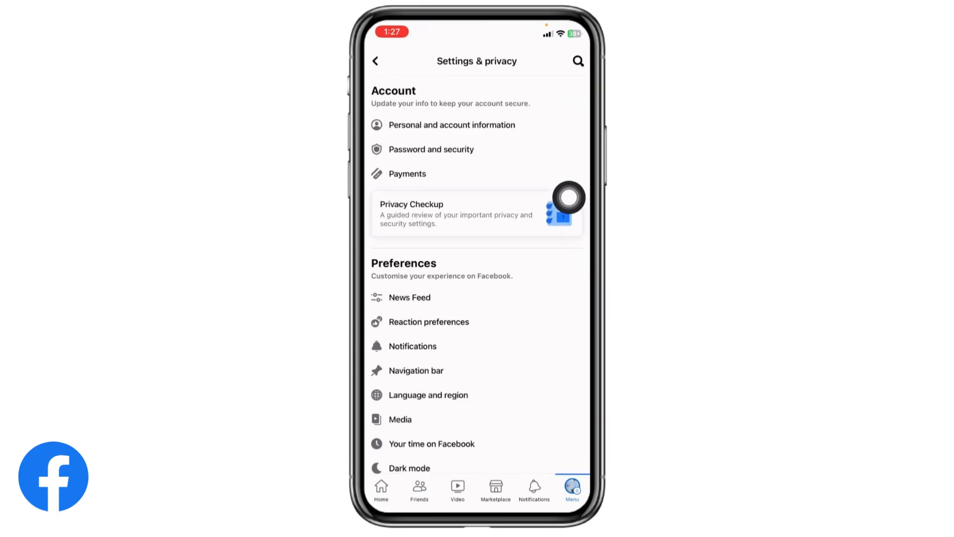
{"action": "mouse_move", "coordinate": [463, 151]}
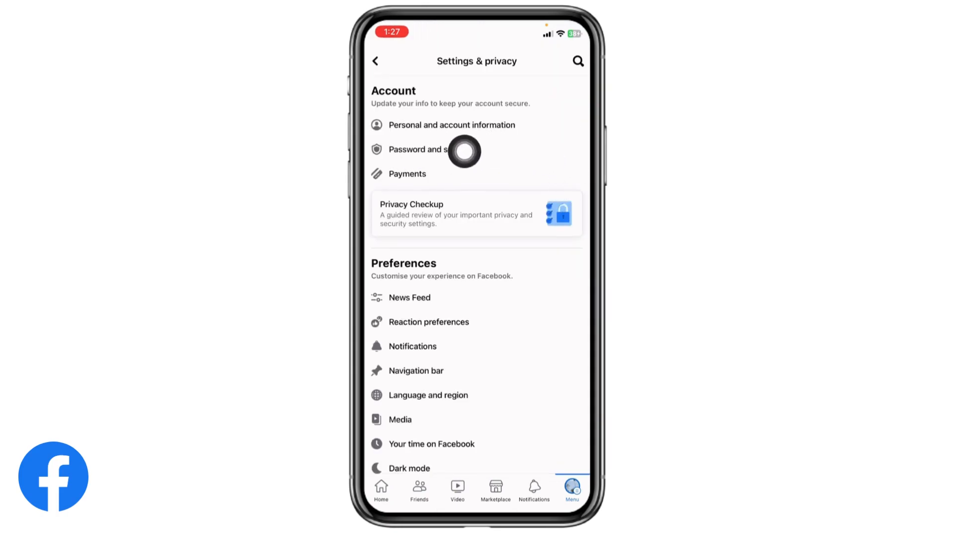
{"action": "left_click", "coordinate": [415, 149]}
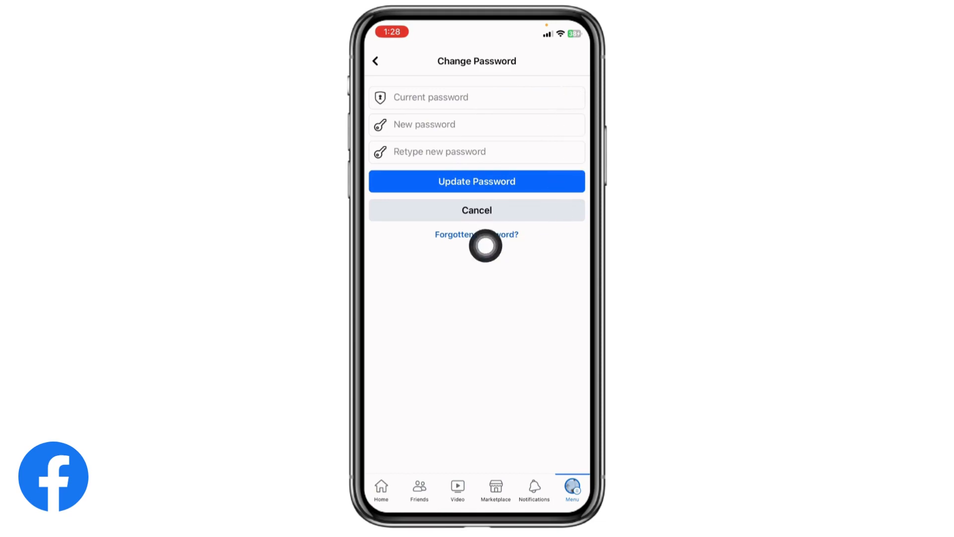
{"action": "mouse_move", "coordinate": [488, 245]}
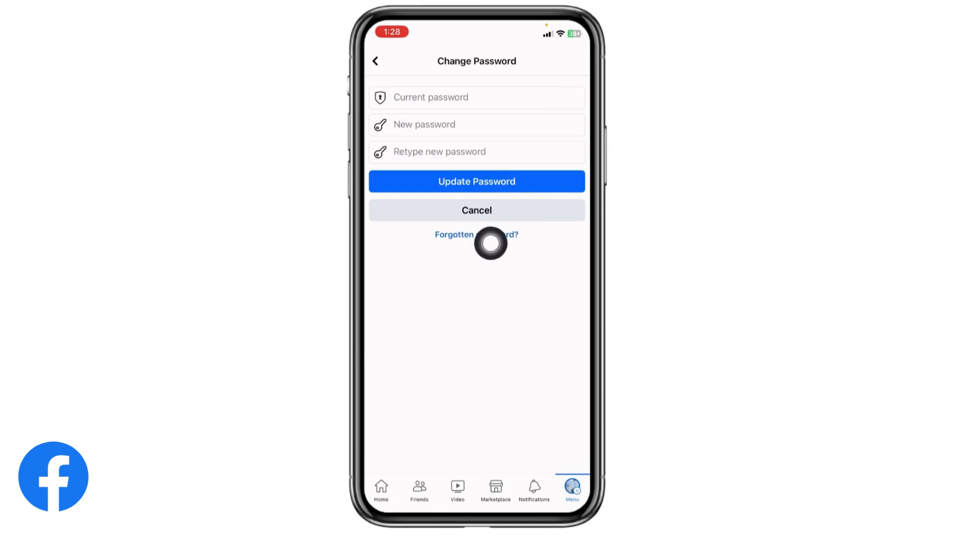
{"action": "mouse_move", "coordinate": [570, 237]}
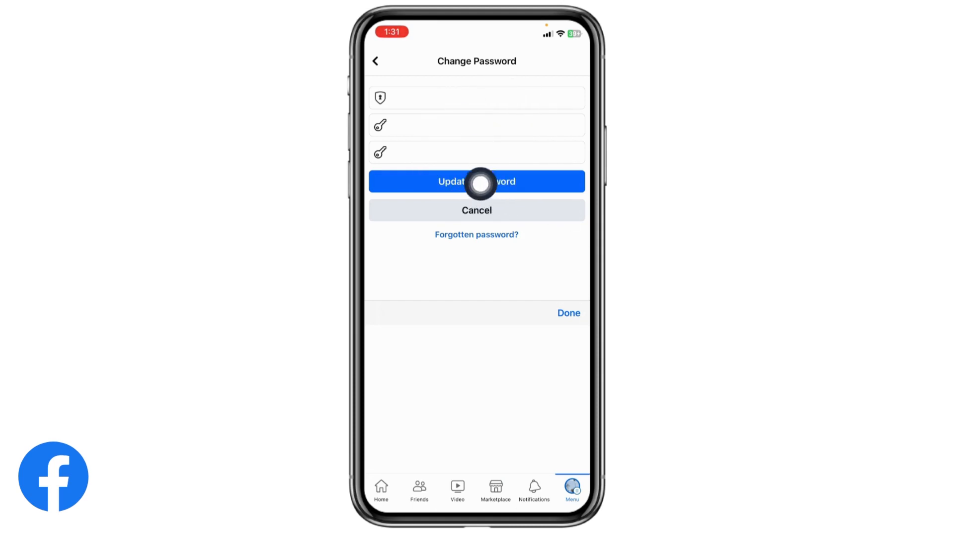
Submit the entered current and new passwords with Update Password.
{"action": "left_click", "coordinate": [477, 181]}
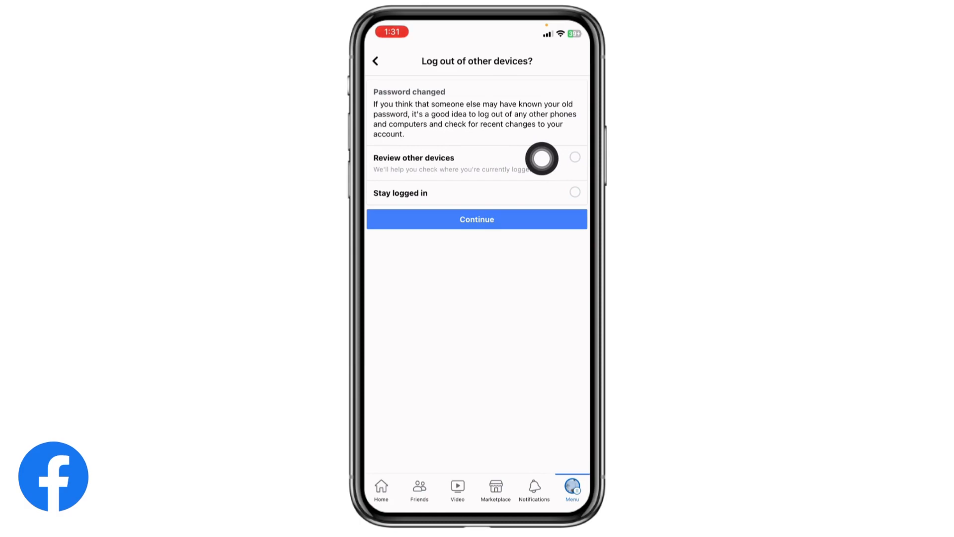
{"action": "mouse_move", "coordinate": [548, 169]}
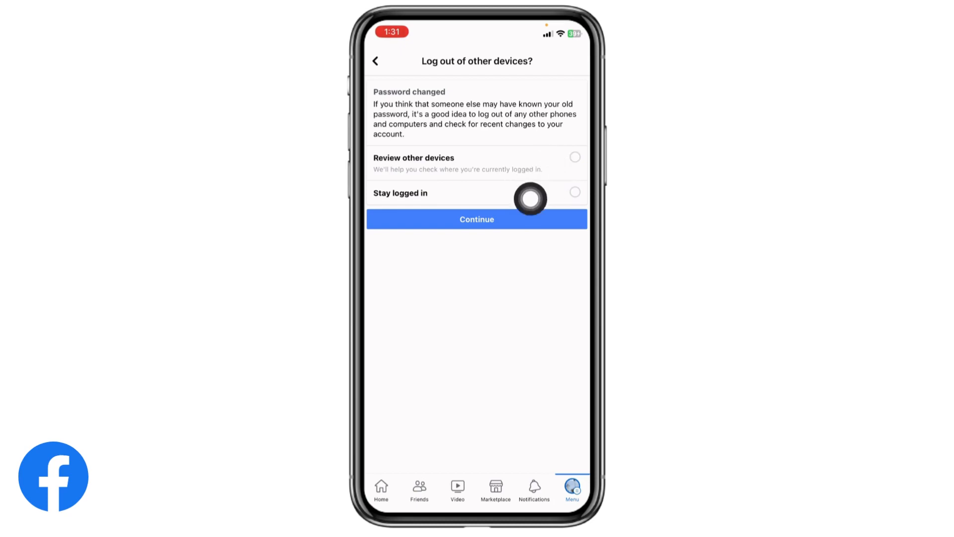
{"action": "mouse_move", "coordinate": [559, 189]}
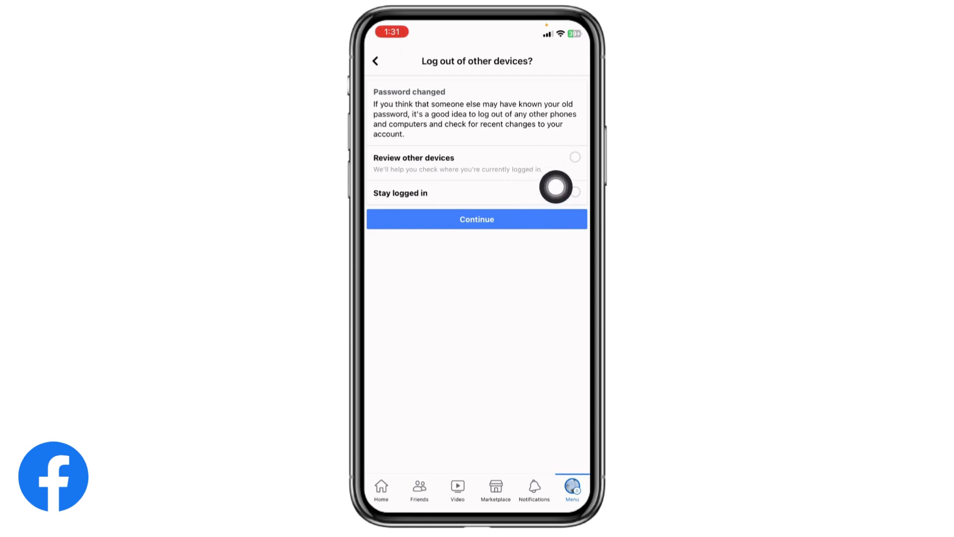
Select 'Stay logged in' on other devices and continue back to settings.
{"action": "left_click", "coordinate": [574, 193]}
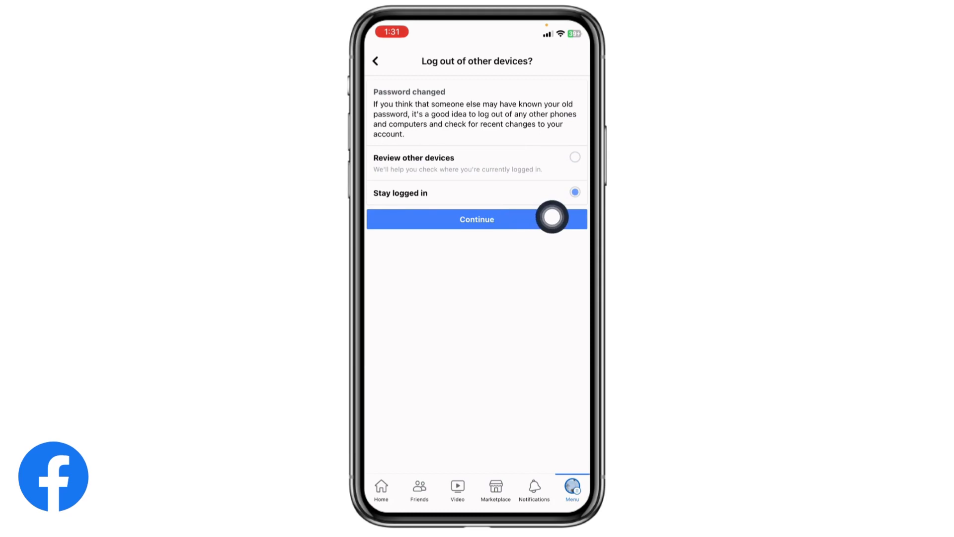
{"action": "left_click", "coordinate": [477, 218]}
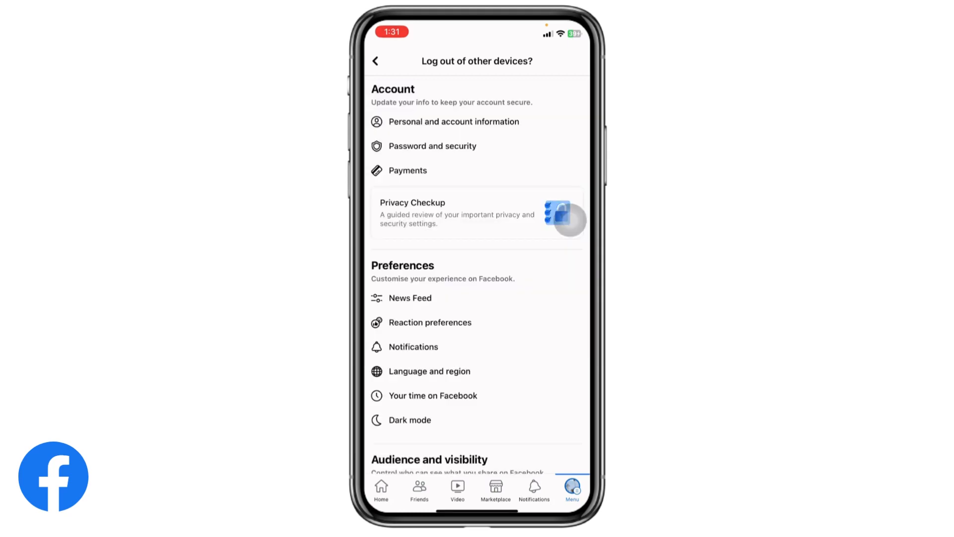